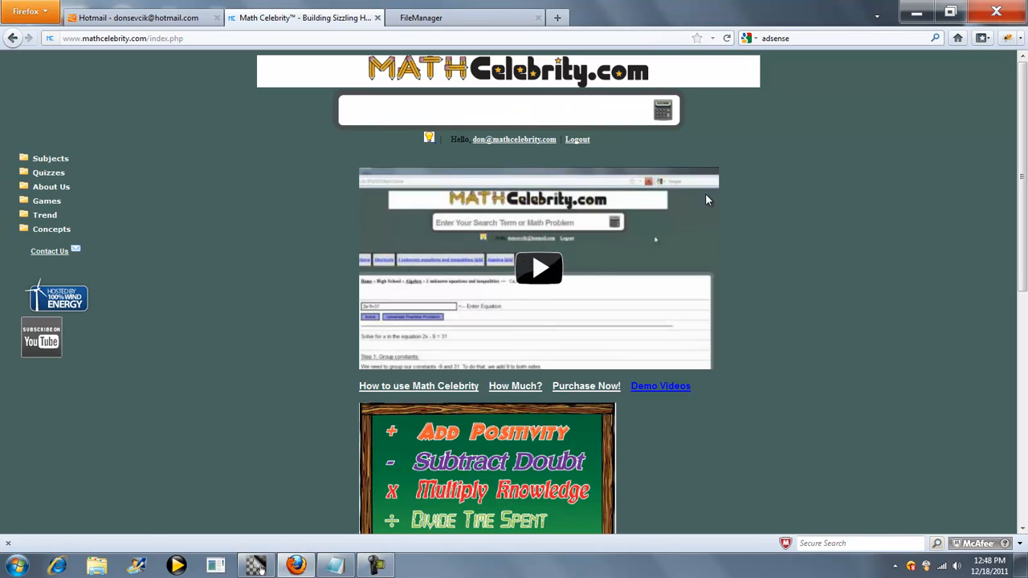
Search 'geom' and open the geometric mean of a triangle calculator
{"action": "type", "text": "geom"}
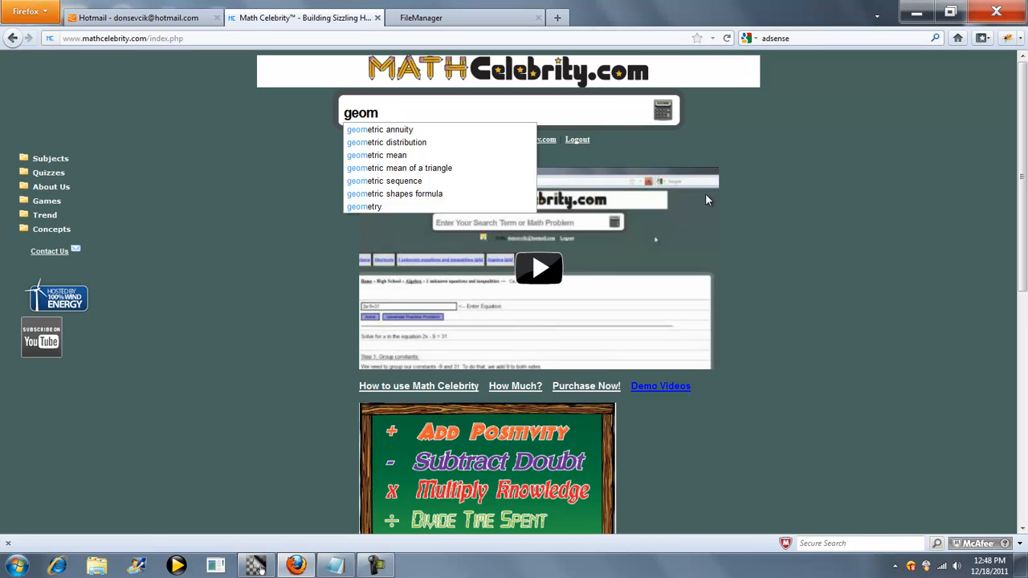
{"action": "mouse_move", "coordinate": [429, 175]}
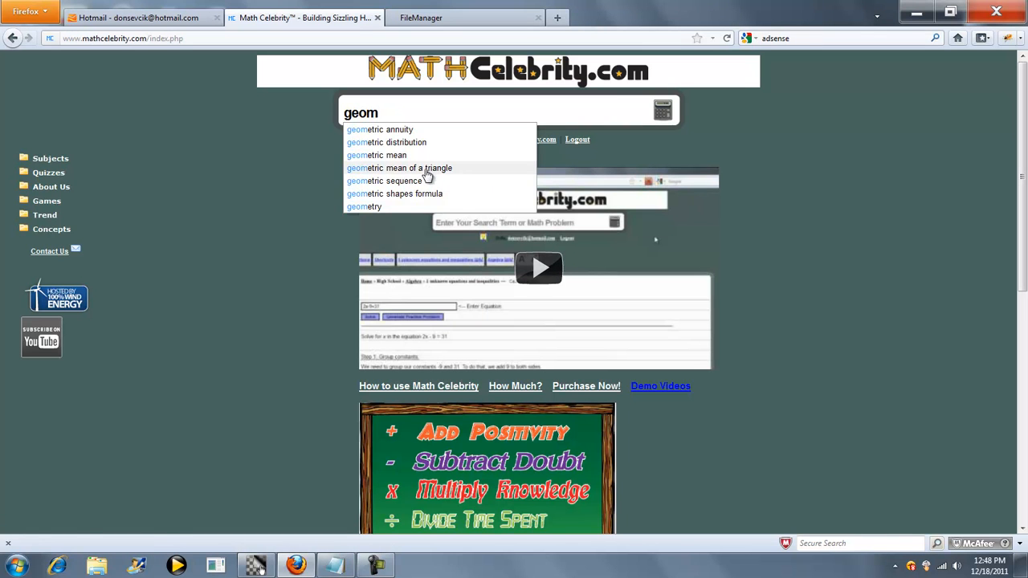
{"action": "left_click", "coordinate": [400, 168]}
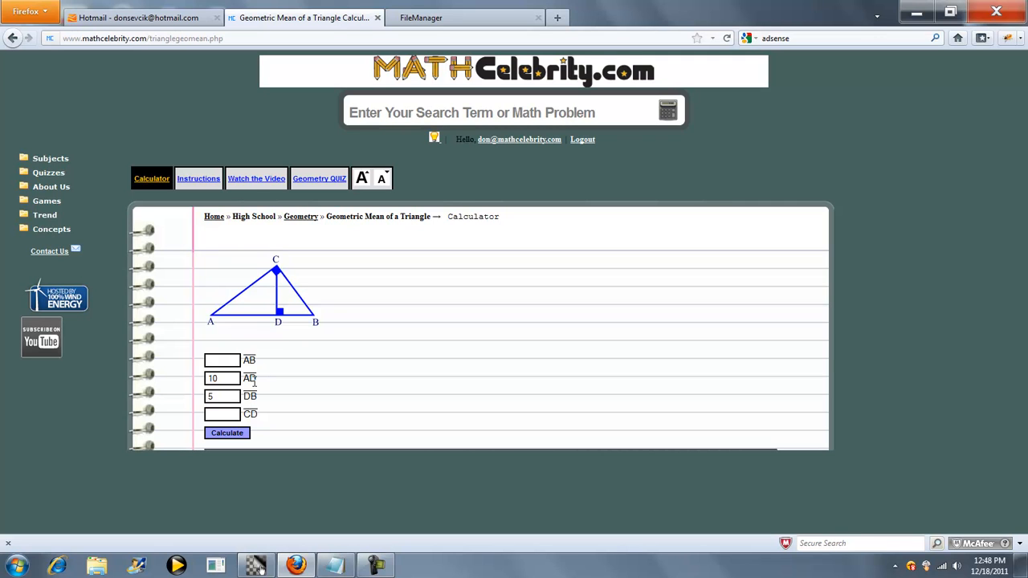
{"action": "mouse_move", "coordinate": [280, 379]}
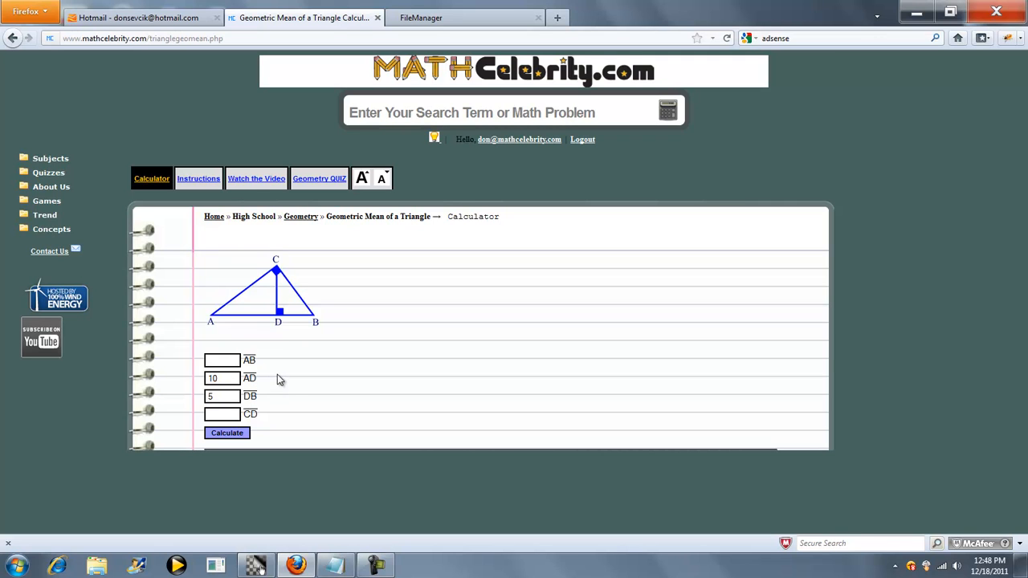
{"action": "mouse_move", "coordinate": [274, 364]}
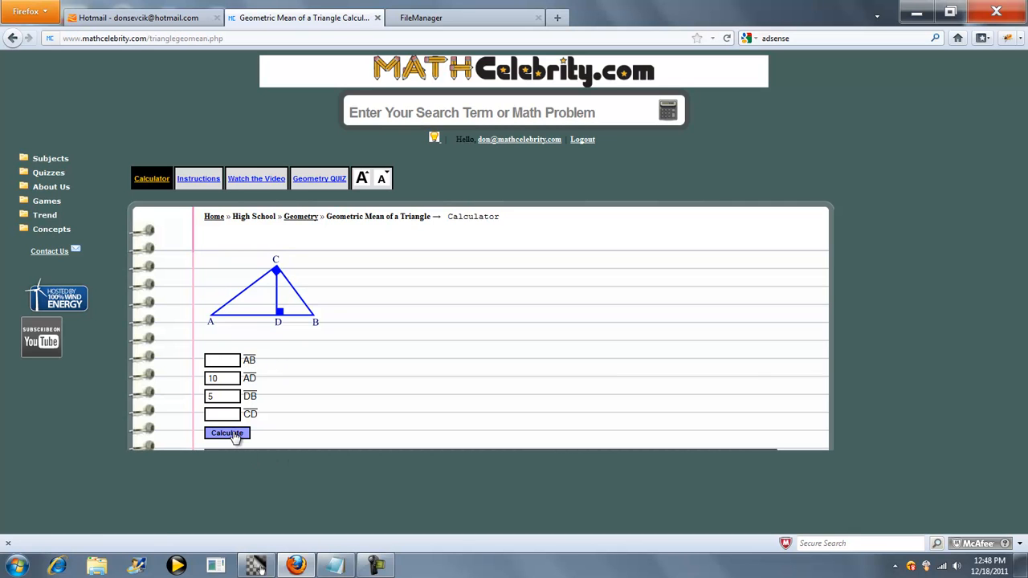
Calculate with AD 10 and DB 5, reviewing steps for CD = 5√2 and AB = 15
{"action": "left_click", "coordinate": [227, 433]}
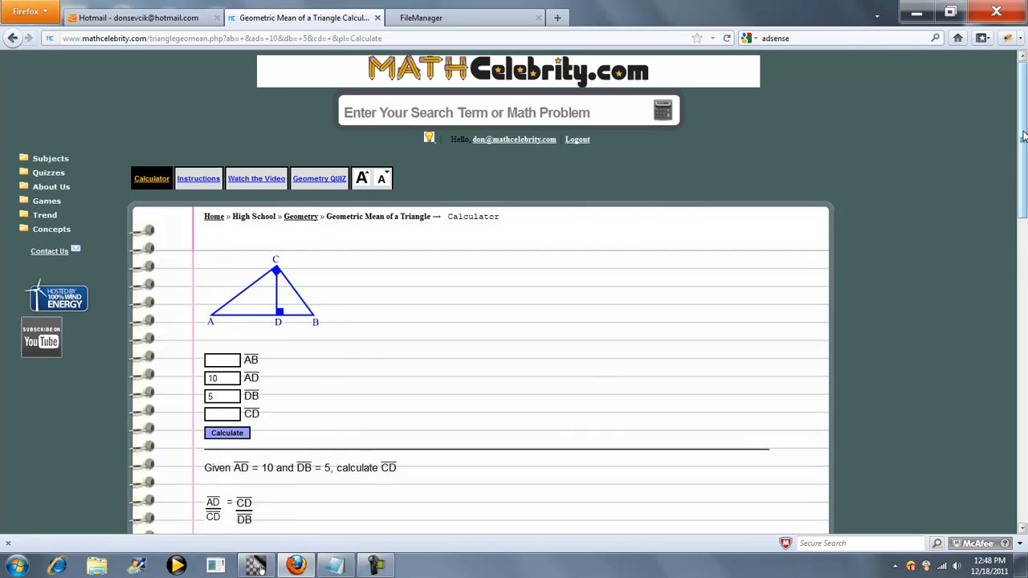
{"action": "scroll", "scroll_direction": "down", "scroll_amount": 3}
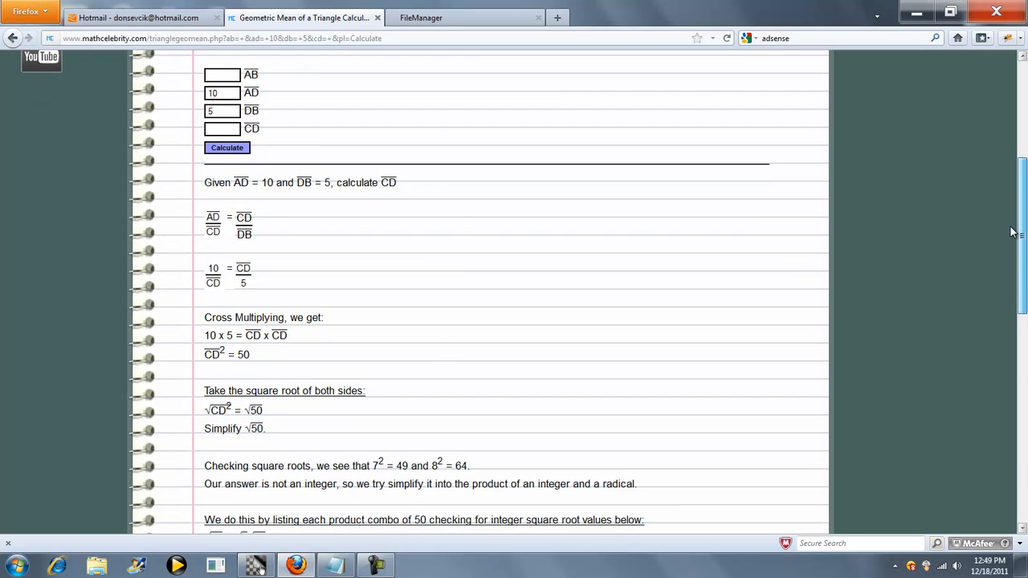
{"action": "scroll", "scroll_direction": "down", "scroll_amount": 3}
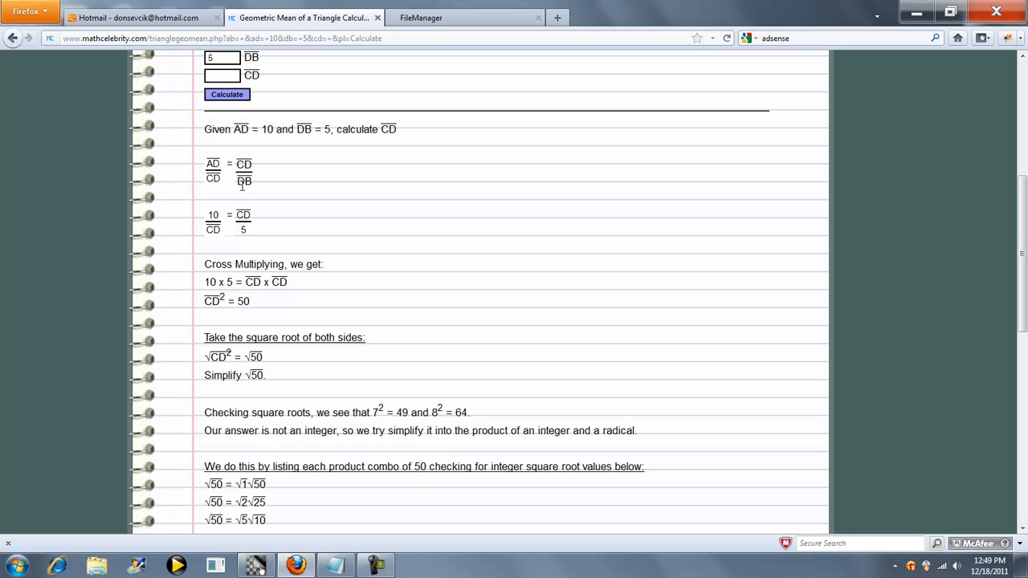
{"action": "mouse_move", "coordinate": [236, 314]}
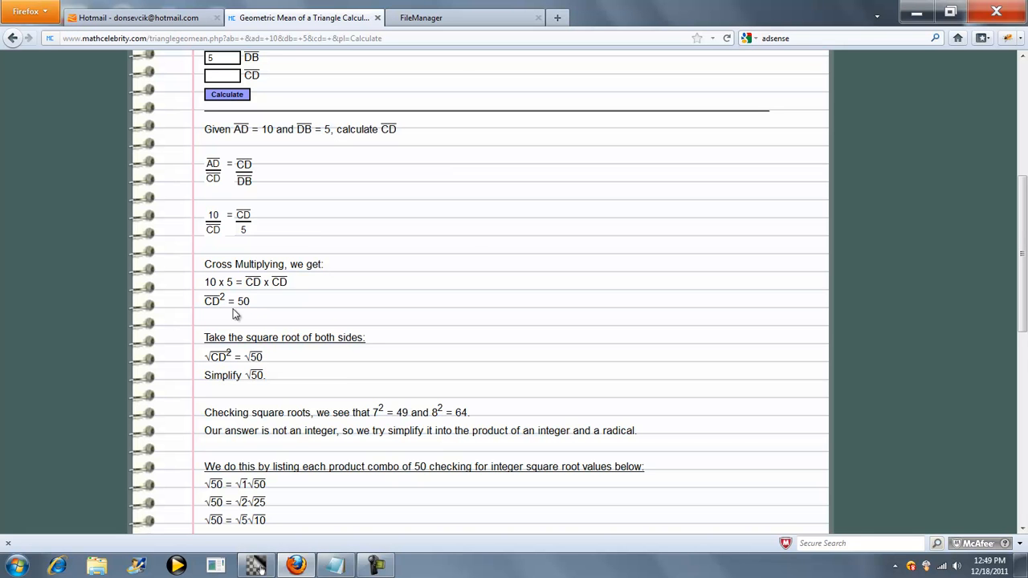
{"action": "scroll", "scroll_direction": "down", "scroll_amount": 3}
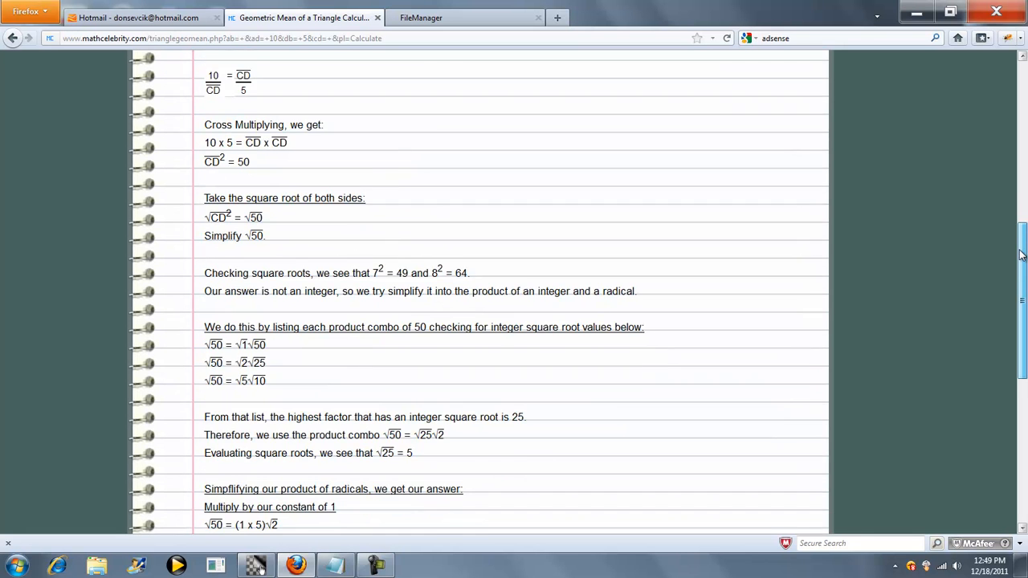
{"action": "scroll", "scroll_direction": "down", "scroll_amount": 3}
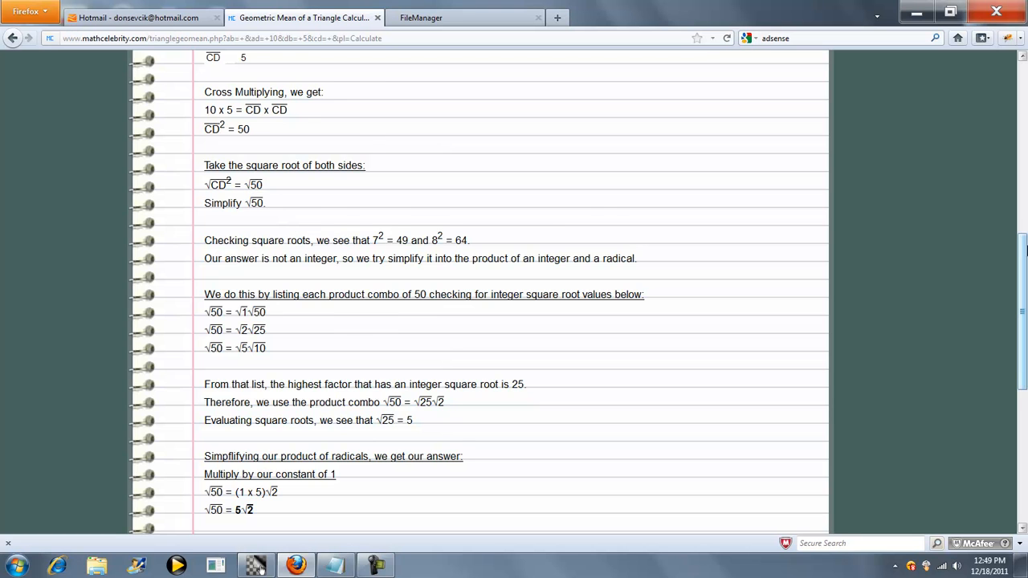
{"action": "scroll", "scroll_direction": "down", "scroll_amount": 3}
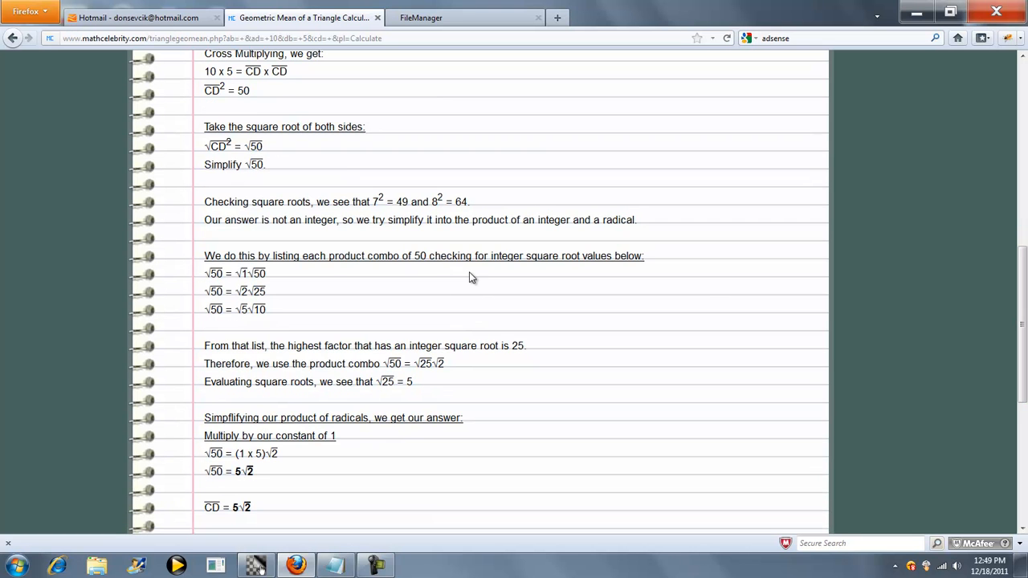
{"action": "mouse_move", "coordinate": [445, 278]}
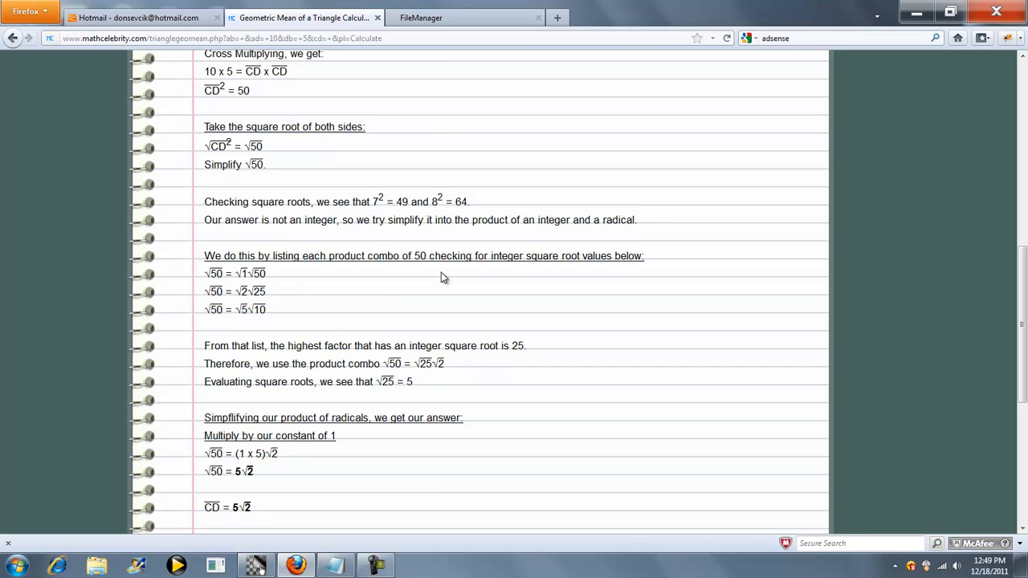
{"action": "mouse_move", "coordinate": [386, 346]}
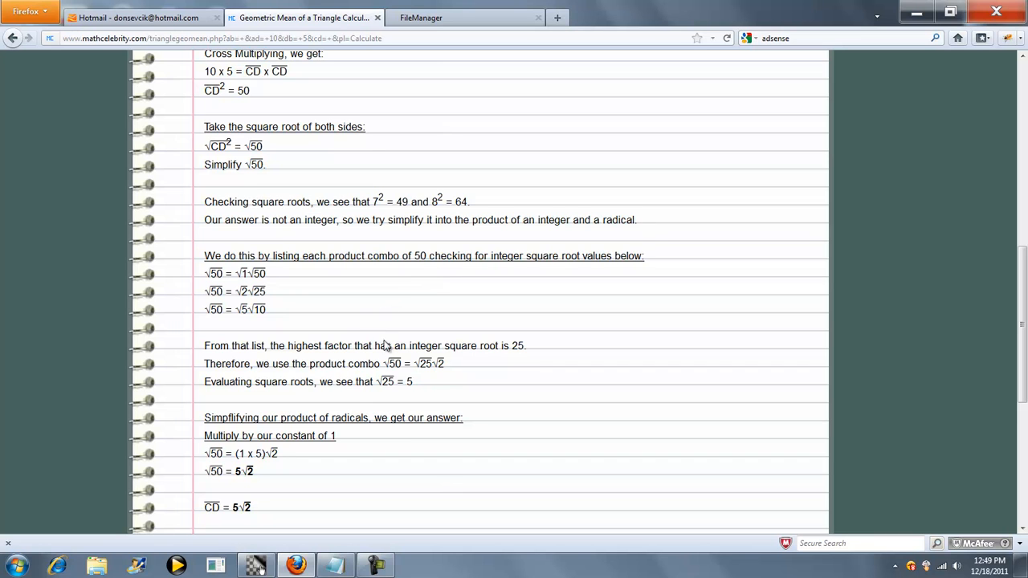
{"action": "mouse_move", "coordinate": [327, 378]}
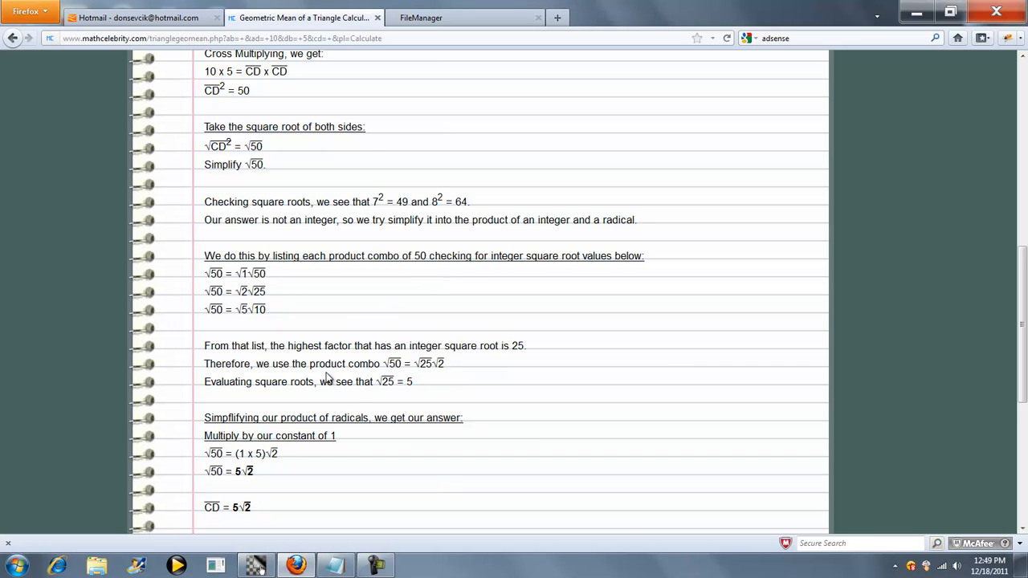
{"action": "mouse_move", "coordinate": [434, 366]}
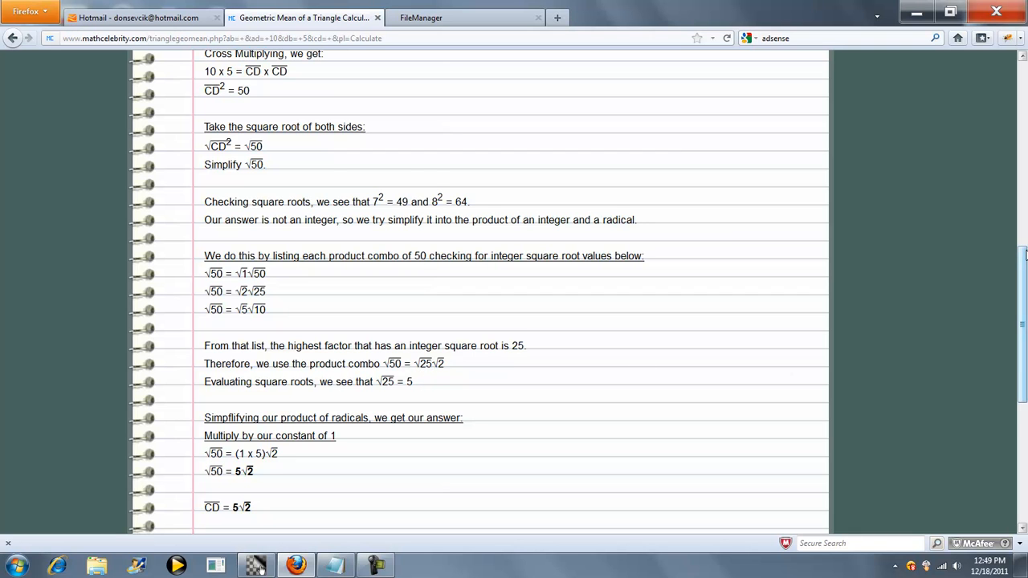
{"action": "scroll", "scroll_direction": "down", "scroll_amount": 3}
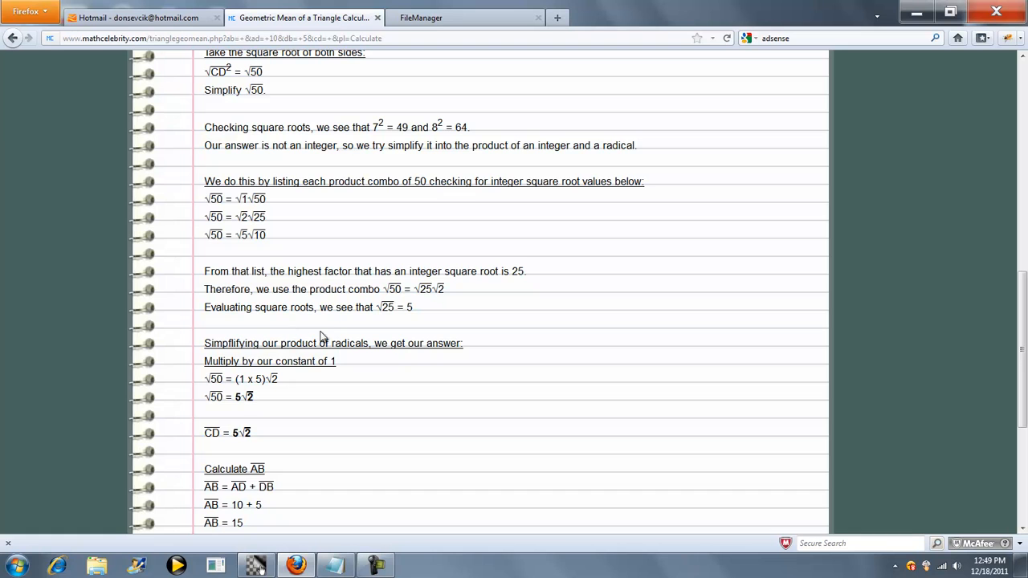
{"action": "mouse_move", "coordinate": [257, 406]}
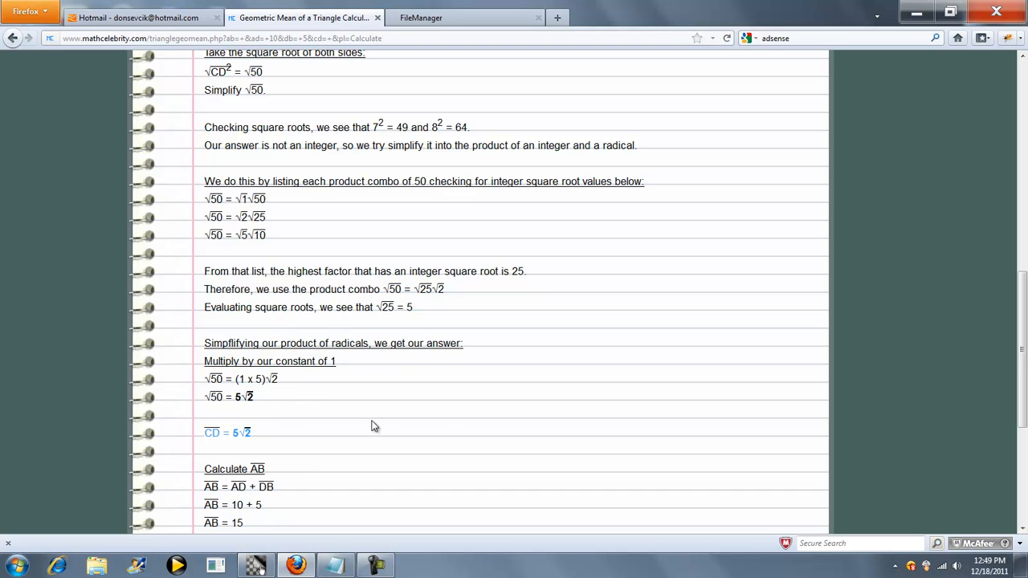
{"action": "scroll", "scroll_direction": "down", "scroll_amount": 3}
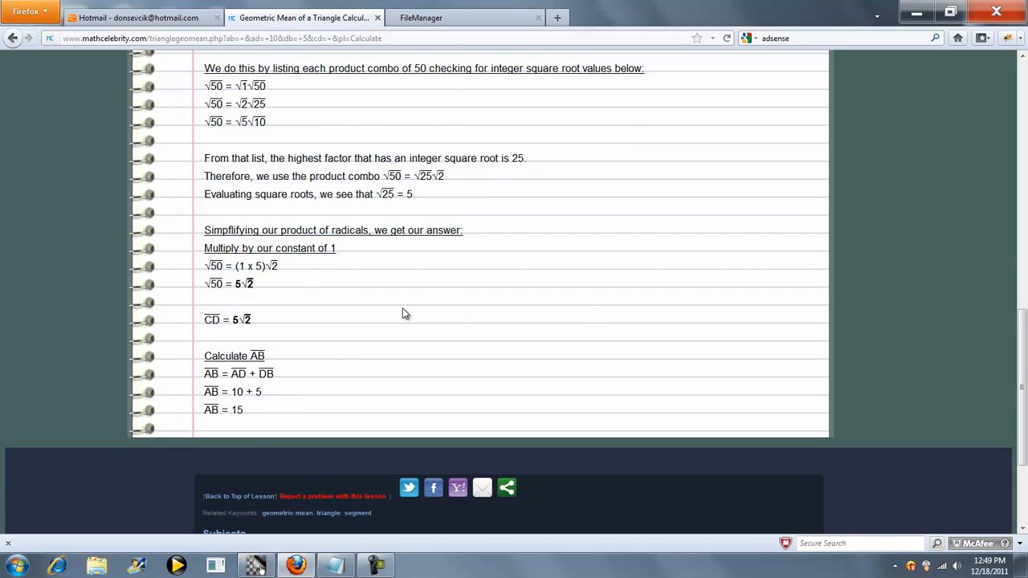
{"action": "mouse_move", "coordinate": [251, 378]}
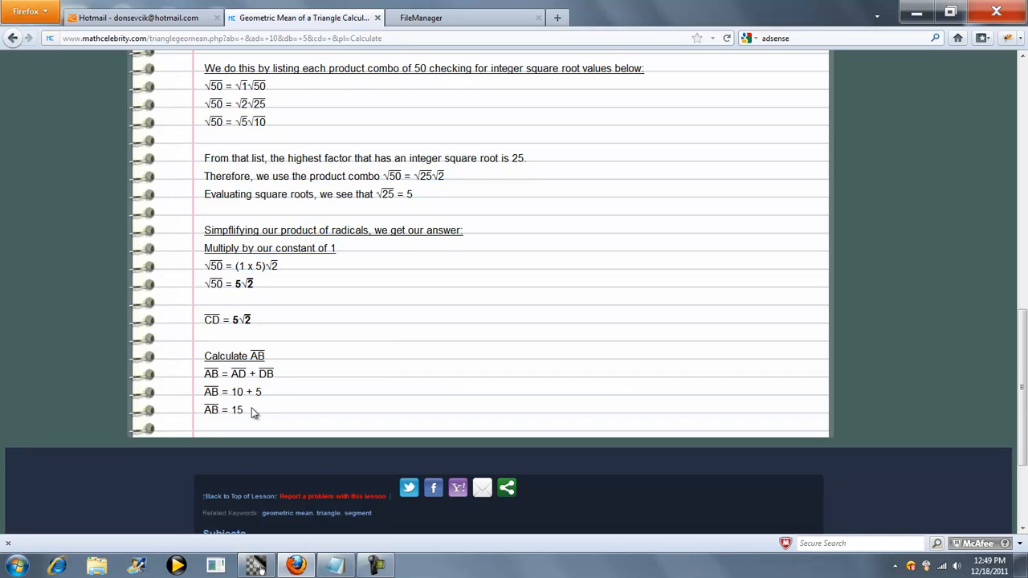
{"action": "mouse_move", "coordinate": [340, 394]}
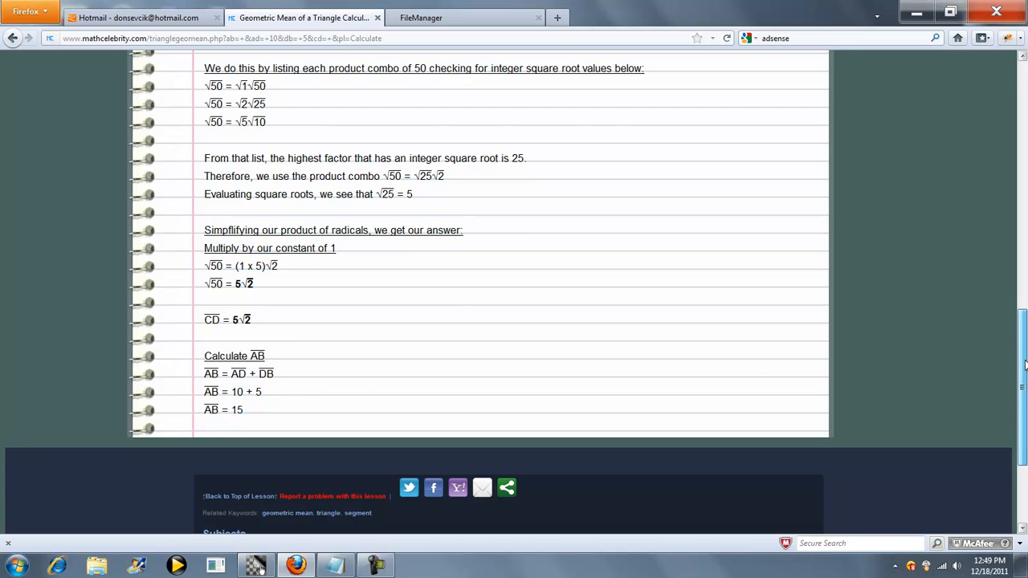
{"action": "scroll", "scroll_direction": "up", "scroll_amount": 3}
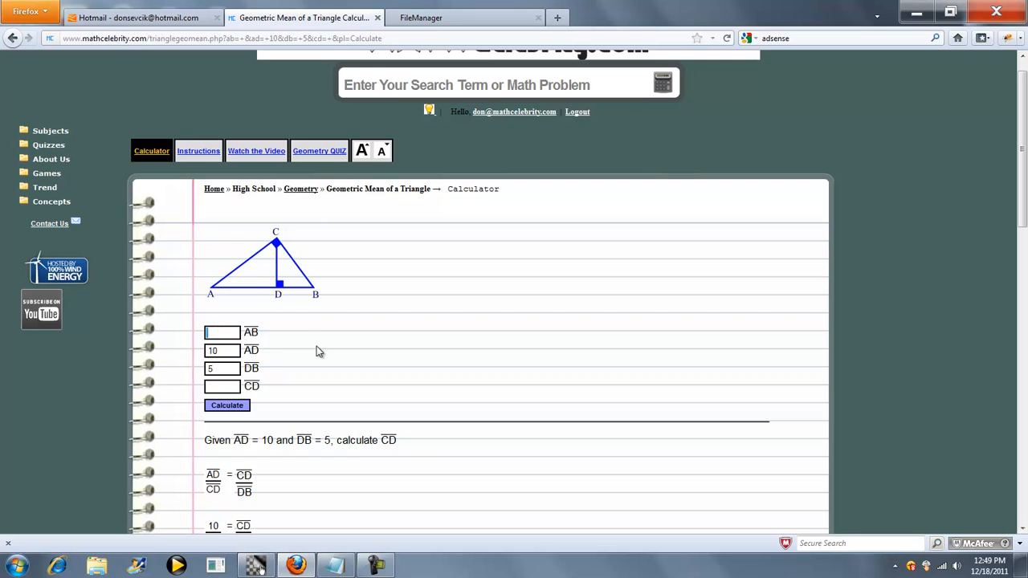
Enter AB = 15 and recalculate with AD = 10, giving DB = 5
{"action": "type", "text": "15"}
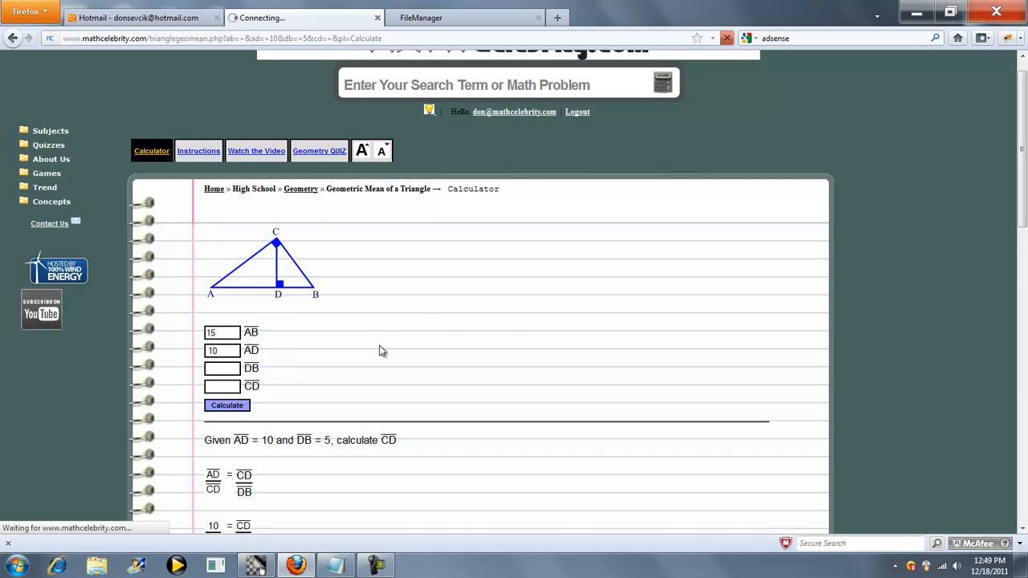
{"action": "left_click", "coordinate": [226, 404]}
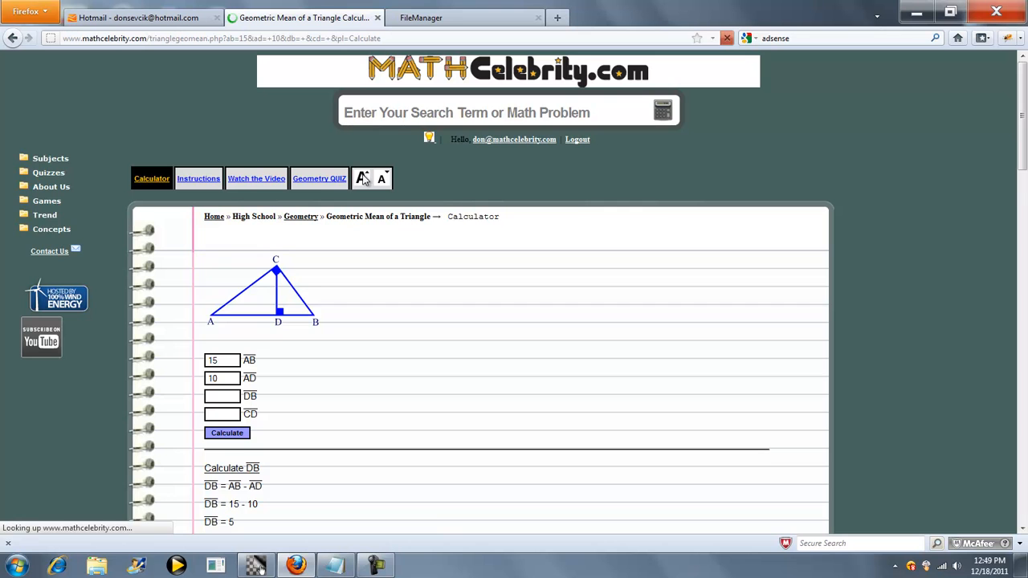
{"action": "scroll", "scroll_direction": "down", "scroll_amount": 3}
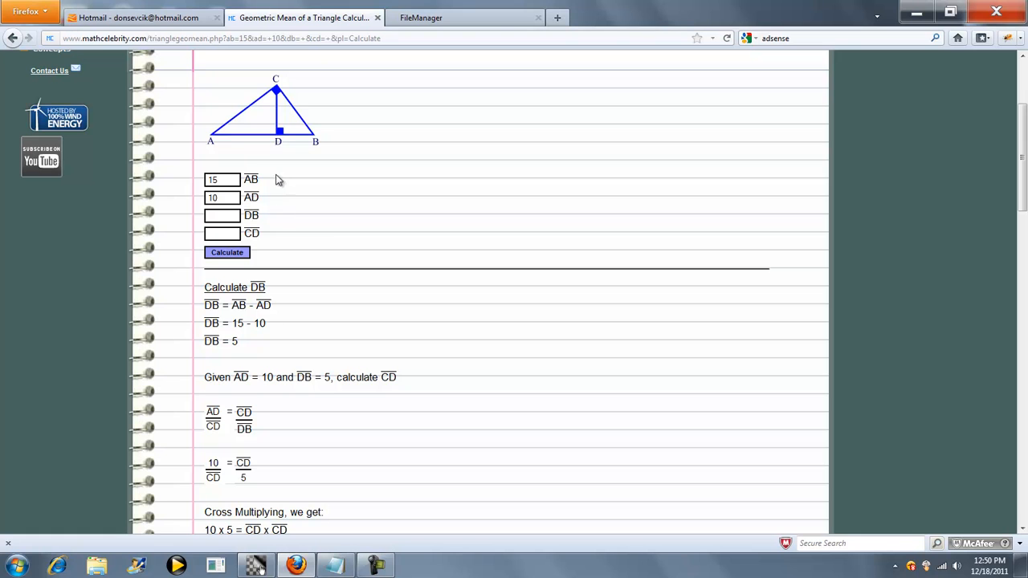
{"action": "mouse_move", "coordinate": [291, 306]}
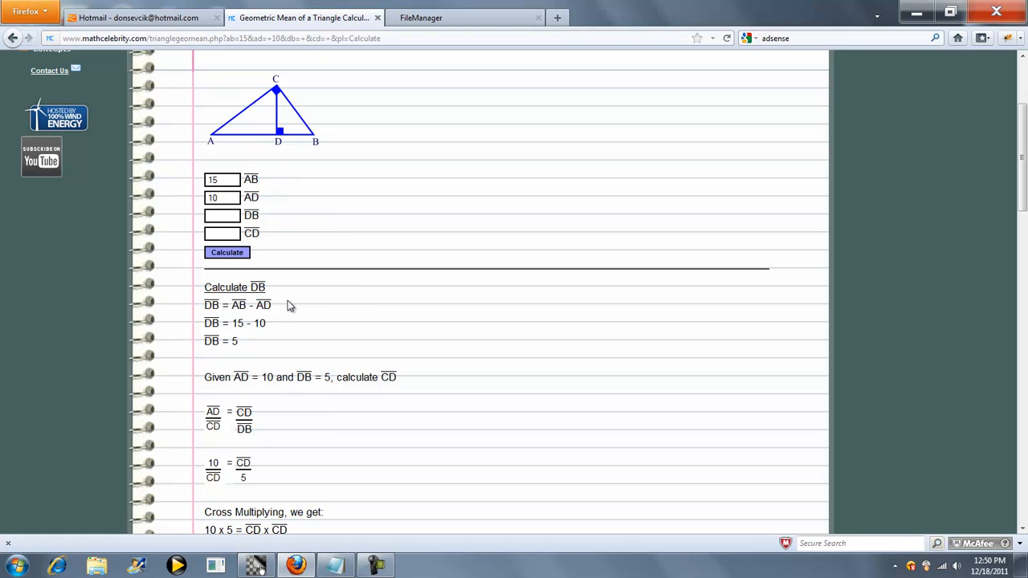
{"action": "mouse_move", "coordinate": [276, 326]}
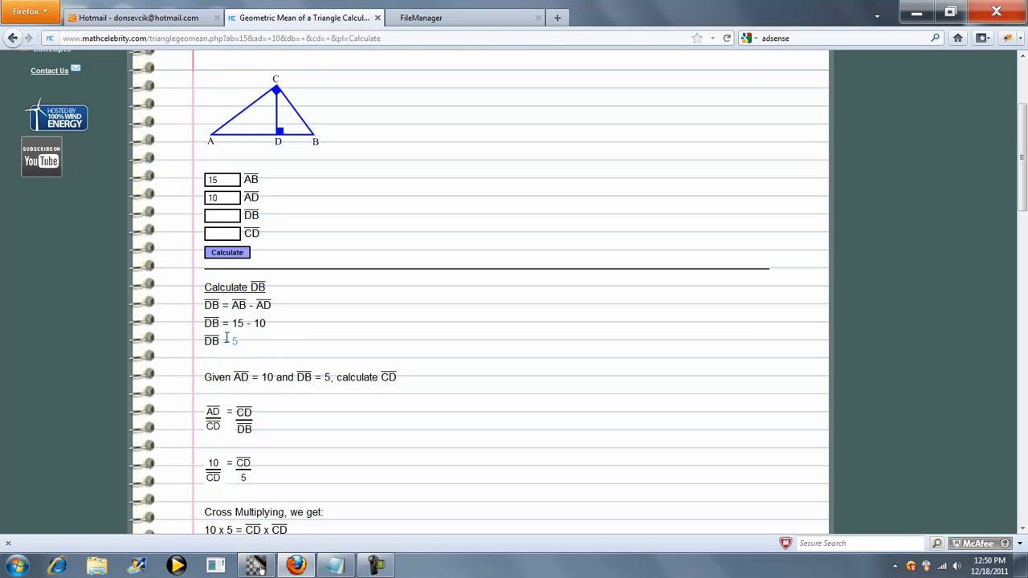
{"action": "scroll", "scroll_direction": "down", "scroll_amount": 3}
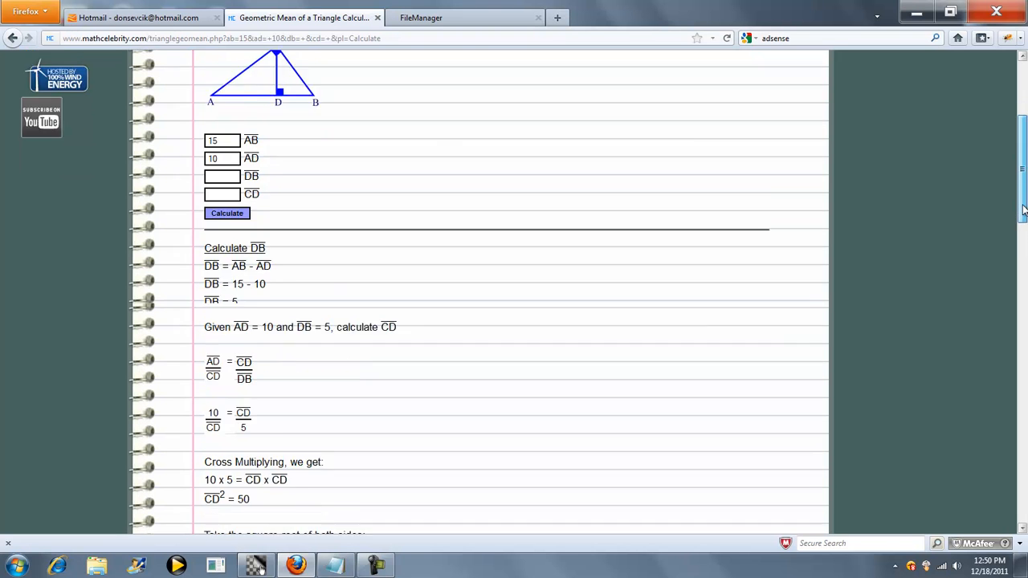
{"action": "scroll", "scroll_direction": "down", "scroll_amount": 3}
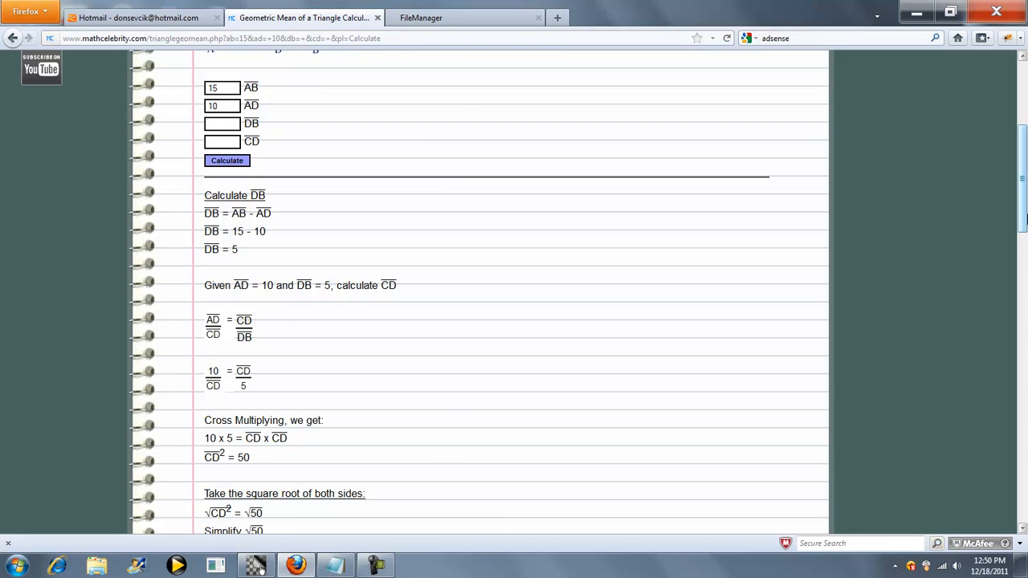
{"action": "scroll", "scroll_direction": "down", "scroll_amount": 3}
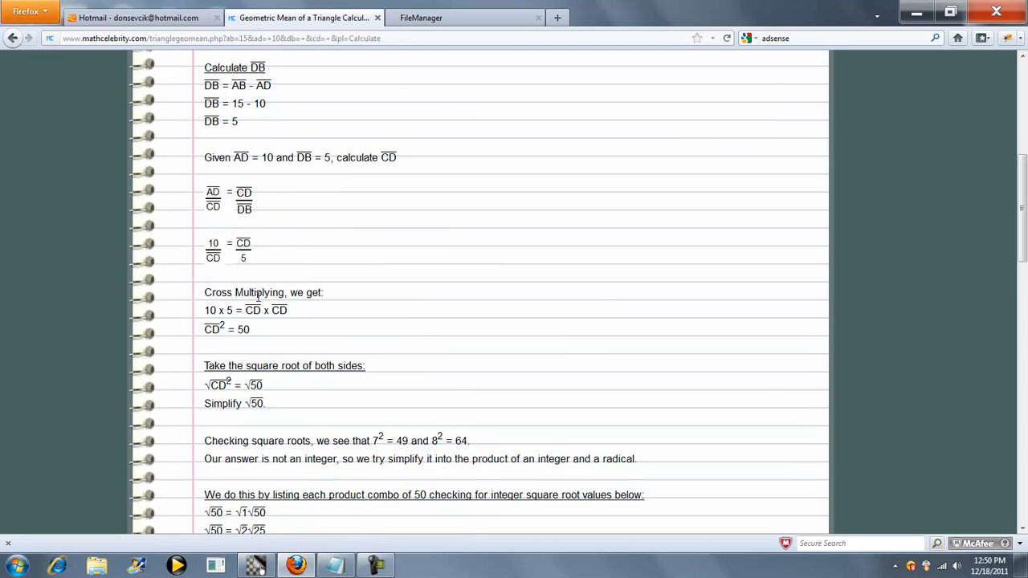
{"action": "mouse_move", "coordinate": [473, 367]}
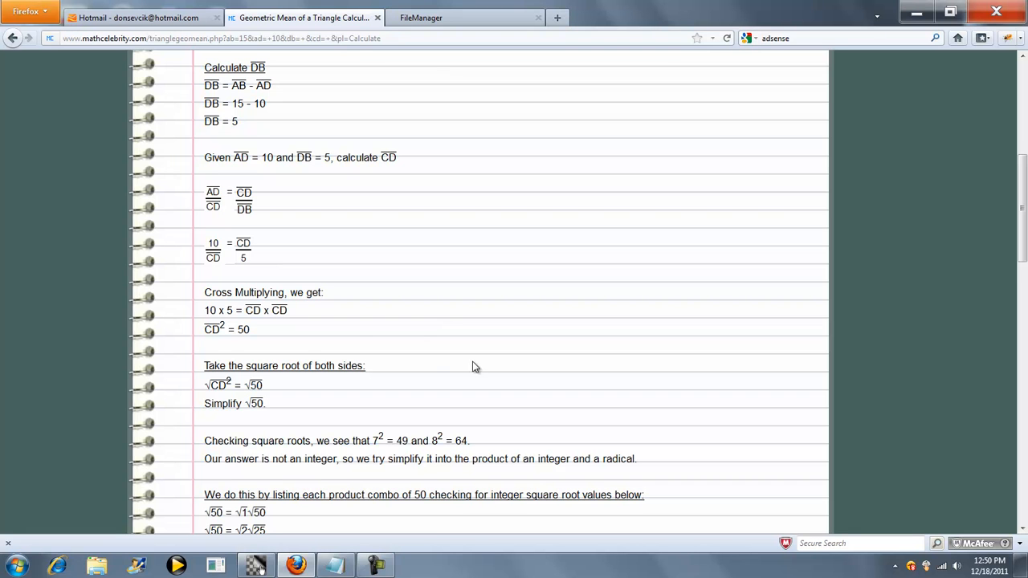
{"action": "scroll", "scroll_direction": "down", "scroll_amount": 3}
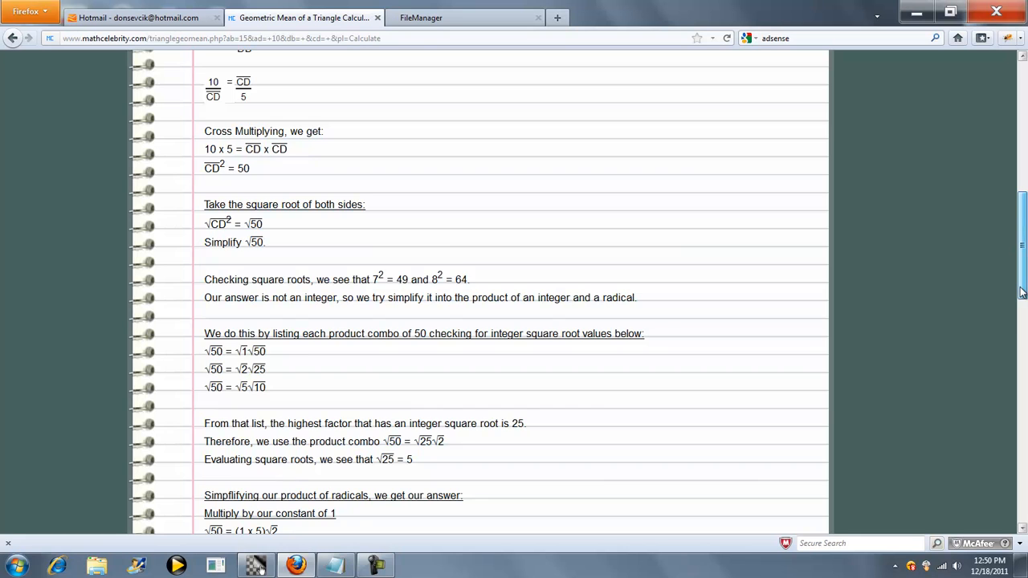
{"action": "scroll", "scroll_direction": "down", "scroll_amount": 3}
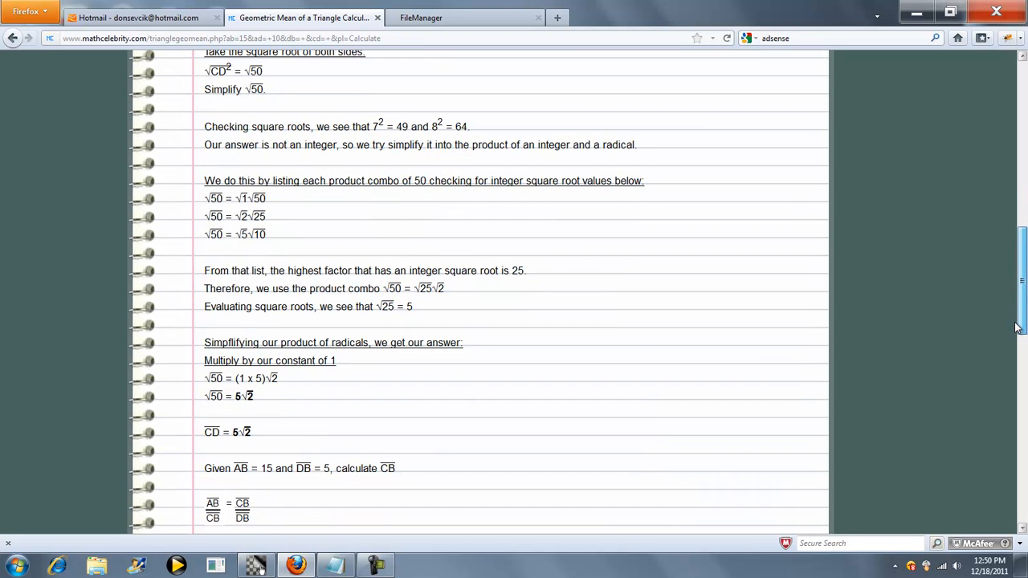
{"action": "scroll", "scroll_direction": "down", "scroll_amount": 3}
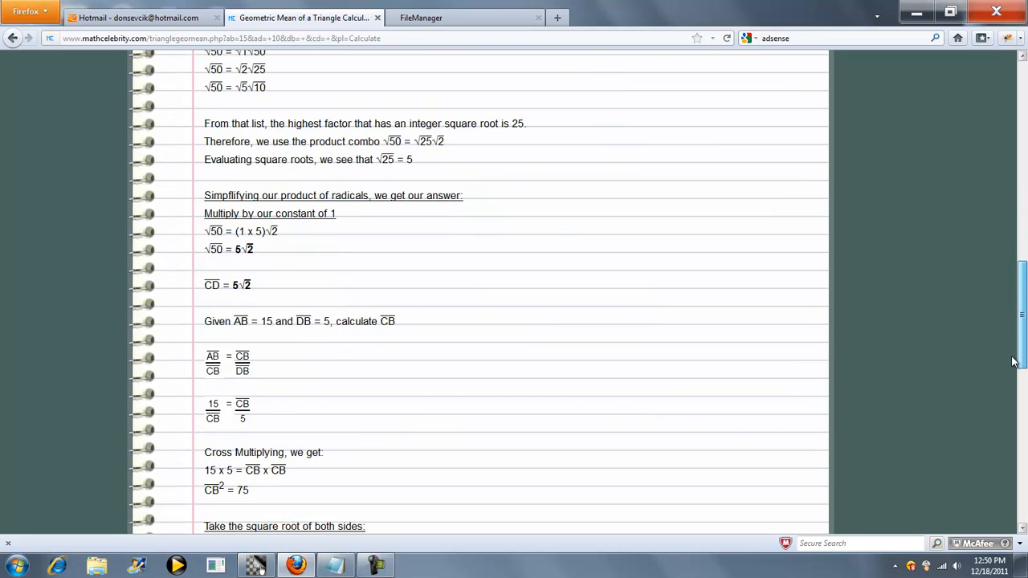
{"action": "scroll", "scroll_direction": "down", "scroll_amount": 3}
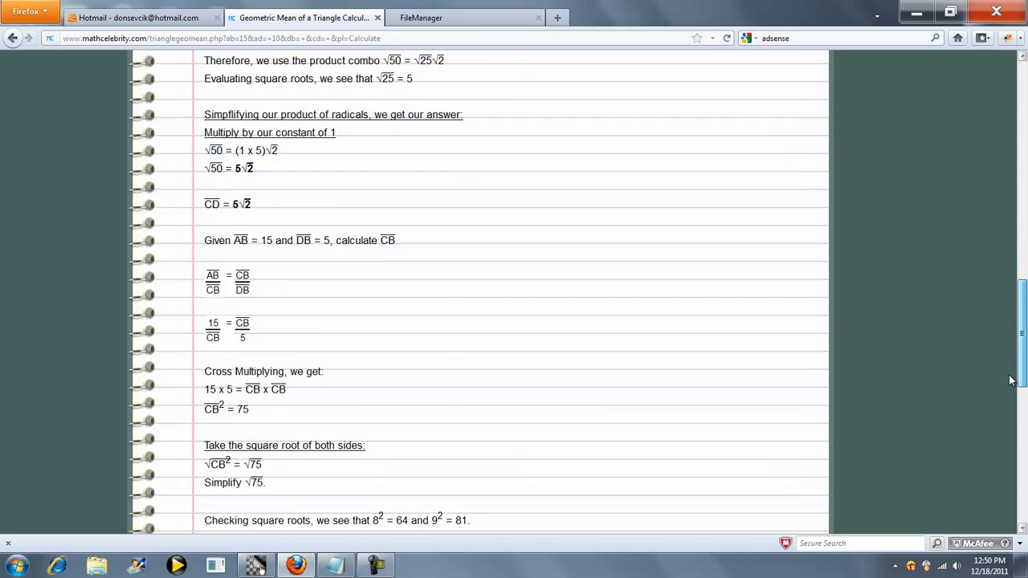
{"action": "scroll", "scroll_direction": "down", "scroll_amount": 3}
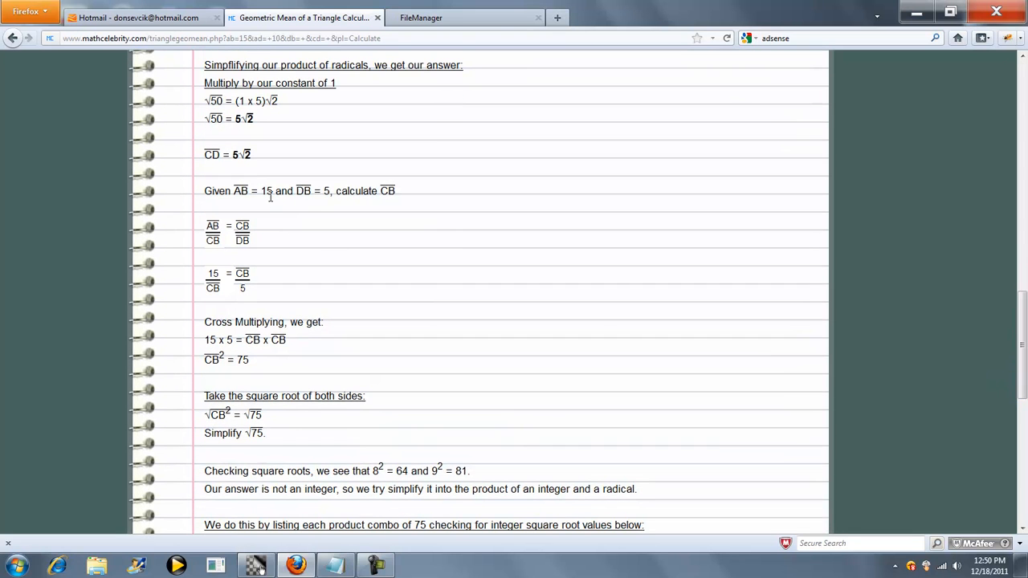
{"action": "mouse_move", "coordinate": [381, 204]}
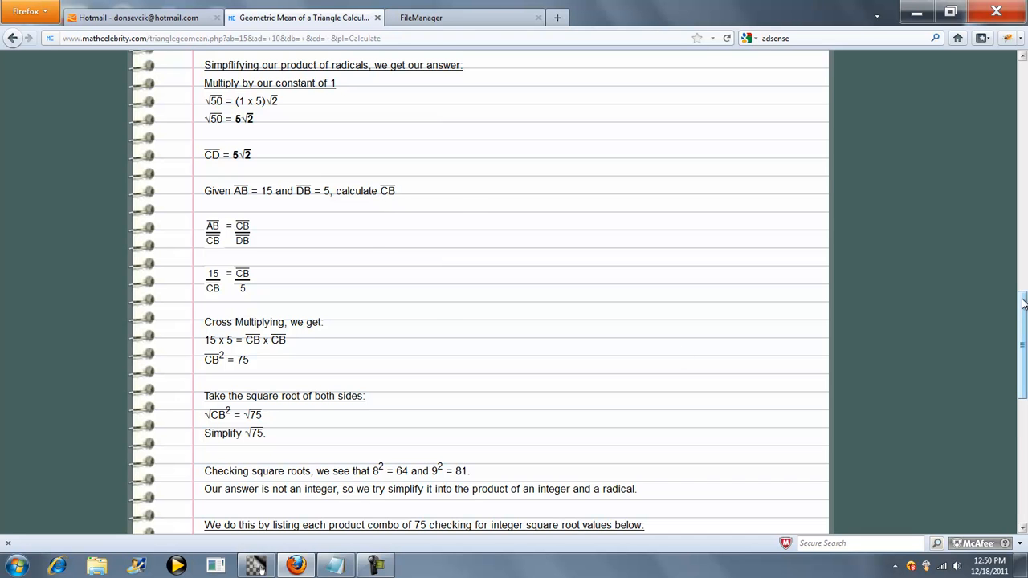
{"action": "scroll", "scroll_direction": "down", "scroll_amount": 3}
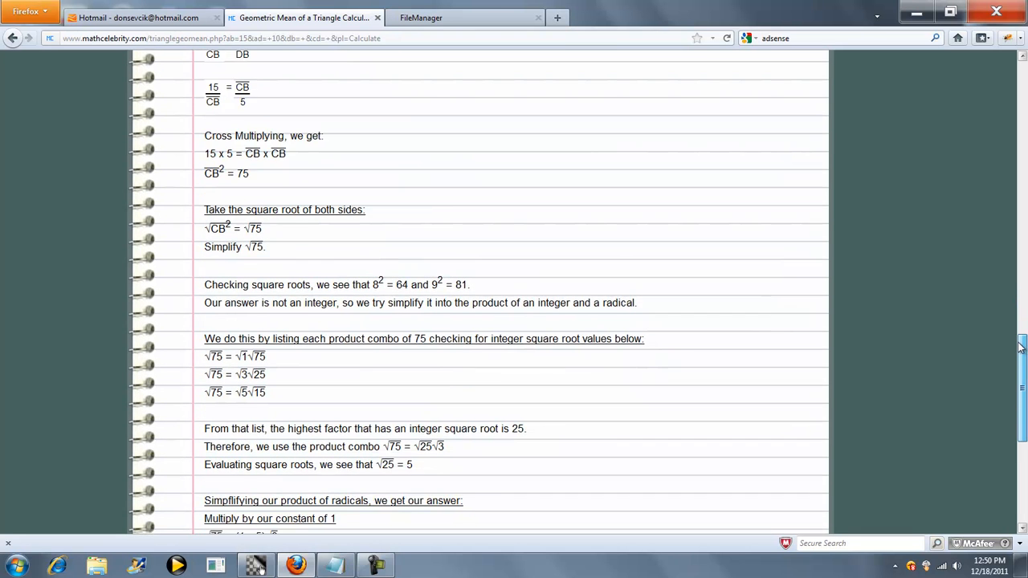
{"action": "scroll", "scroll_direction": "down", "scroll_amount": 3}
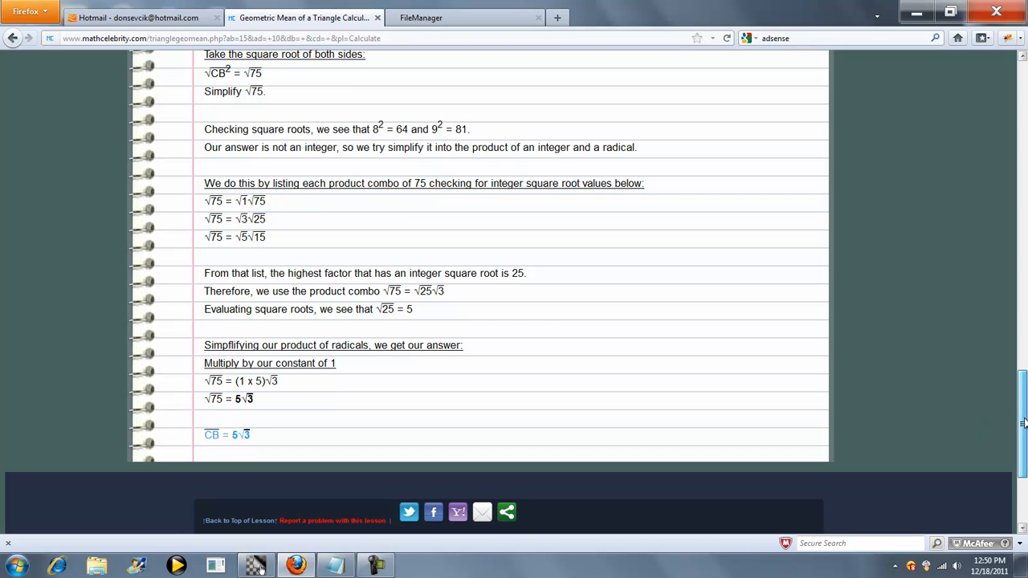
{"action": "scroll", "scroll_direction": "up", "scroll_amount": 3}
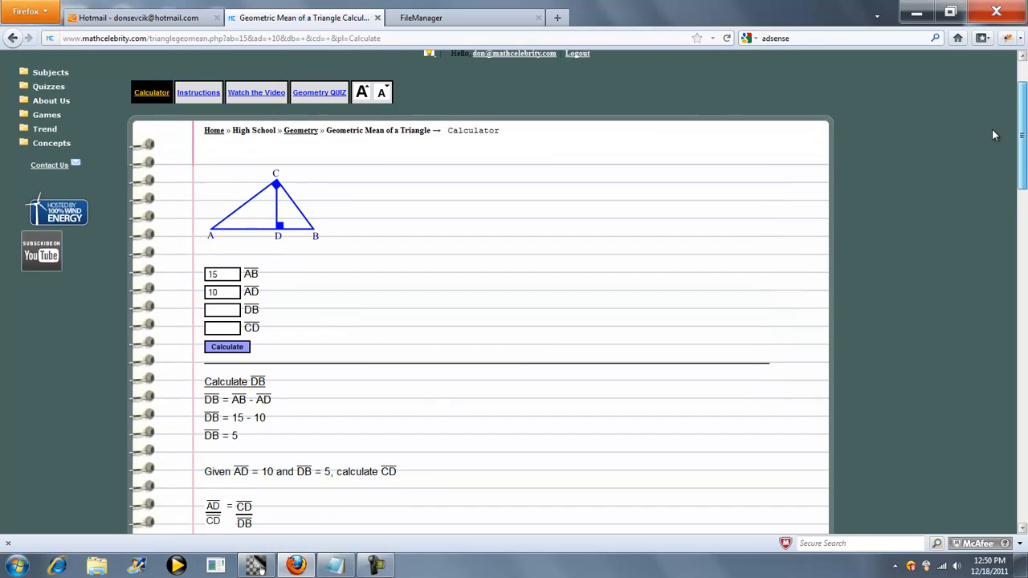
{"action": "mouse_move", "coordinate": [588, 277]}
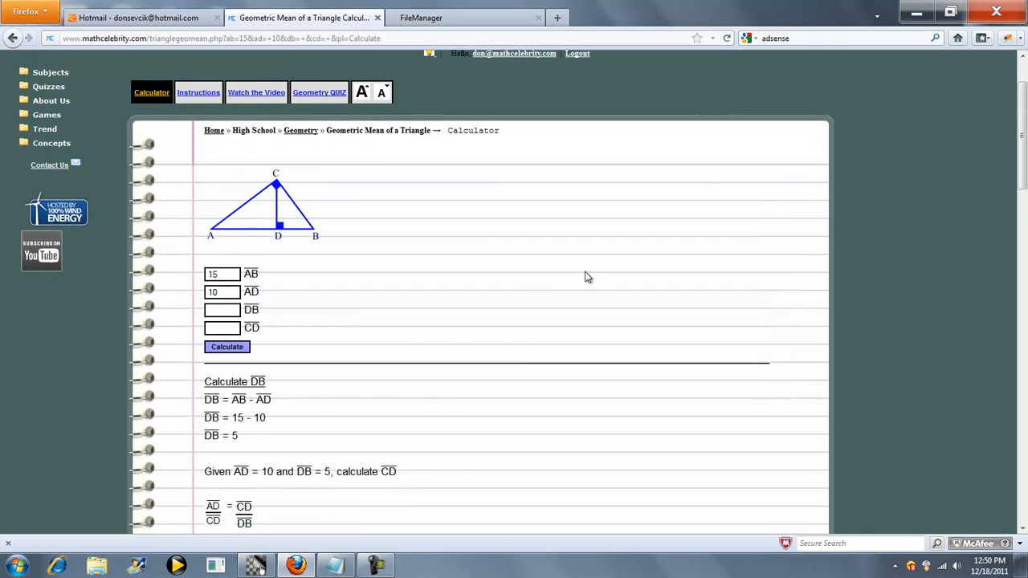
{"action": "mouse_move", "coordinate": [514, 236]}
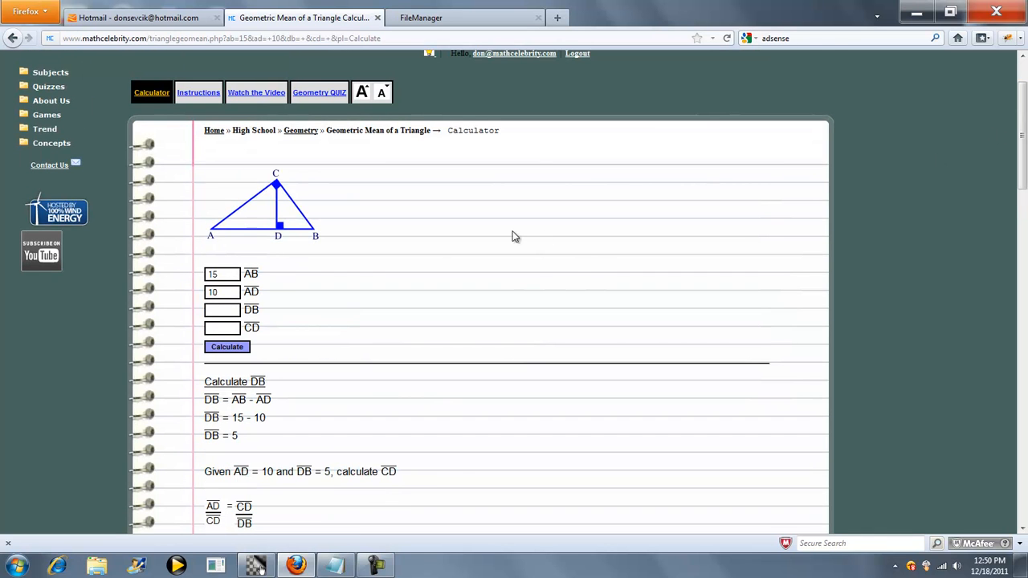
{"action": "mouse_move", "coordinate": [545, 229]}
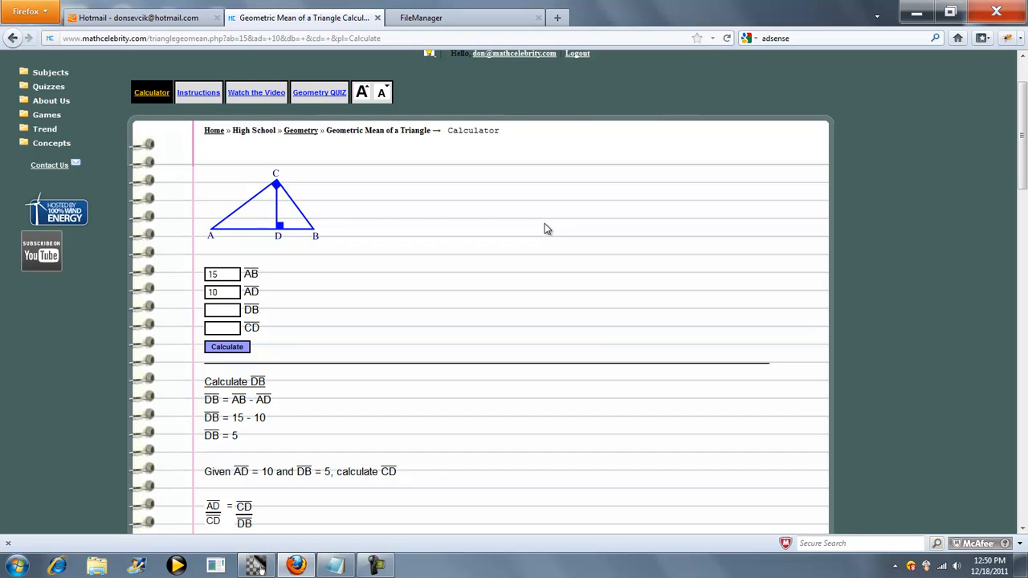
{"action": "mouse_move", "coordinate": [470, 231]}
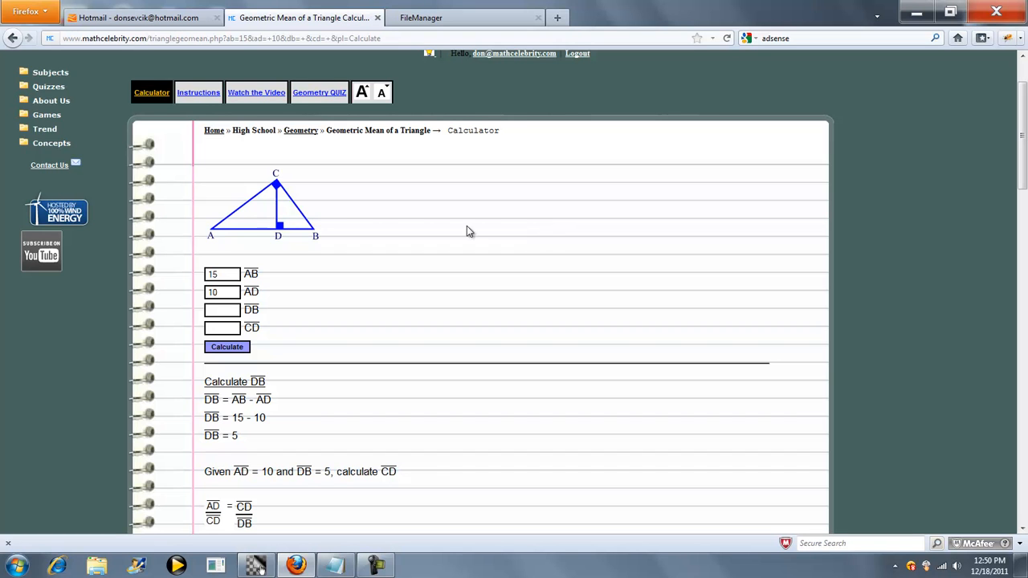
{"action": "mouse_move", "coordinate": [506, 270]}
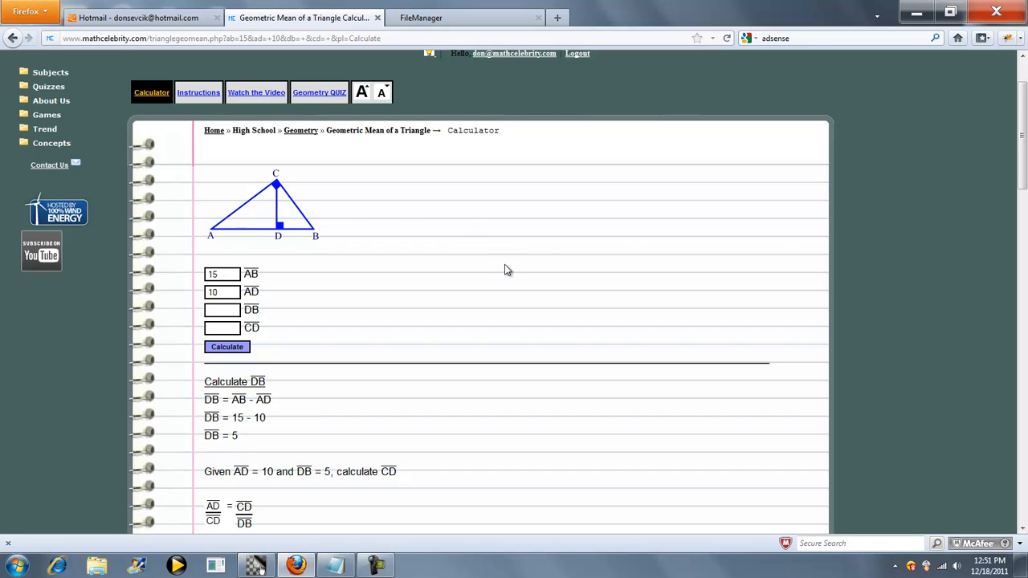